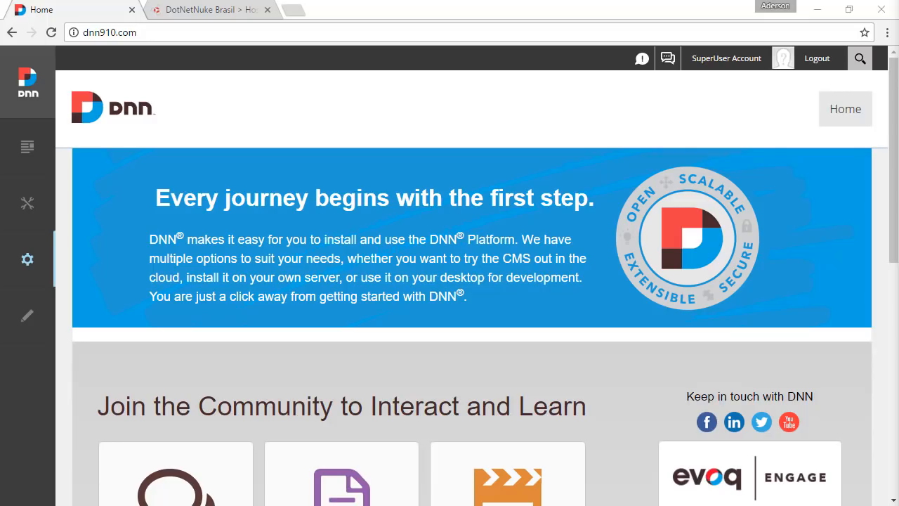
mouse_move(256, 108)
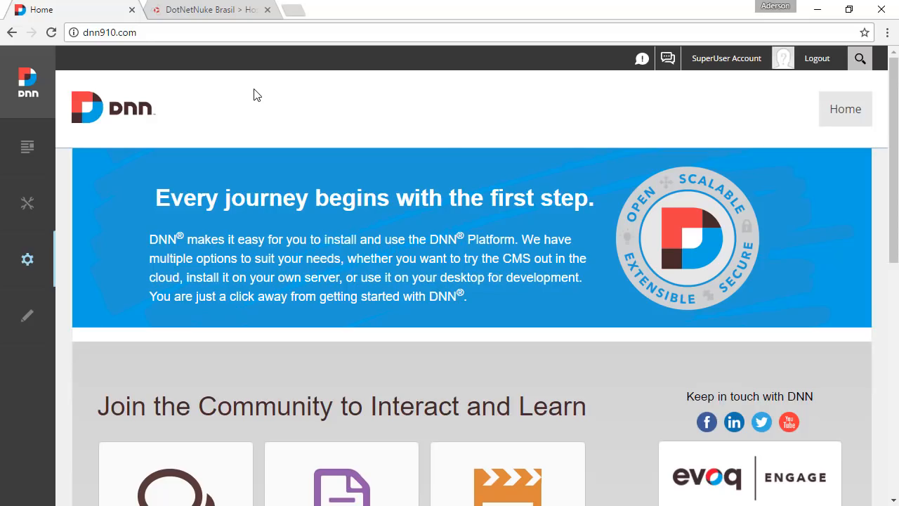
- View the dnn910.com home page source showing the DNN Platform copyright comment
right_click(256, 95)
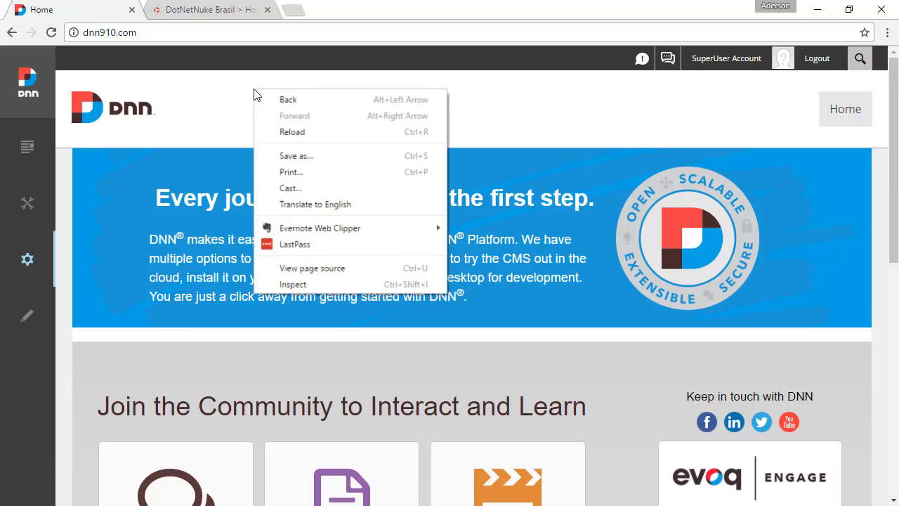
click(312, 268)
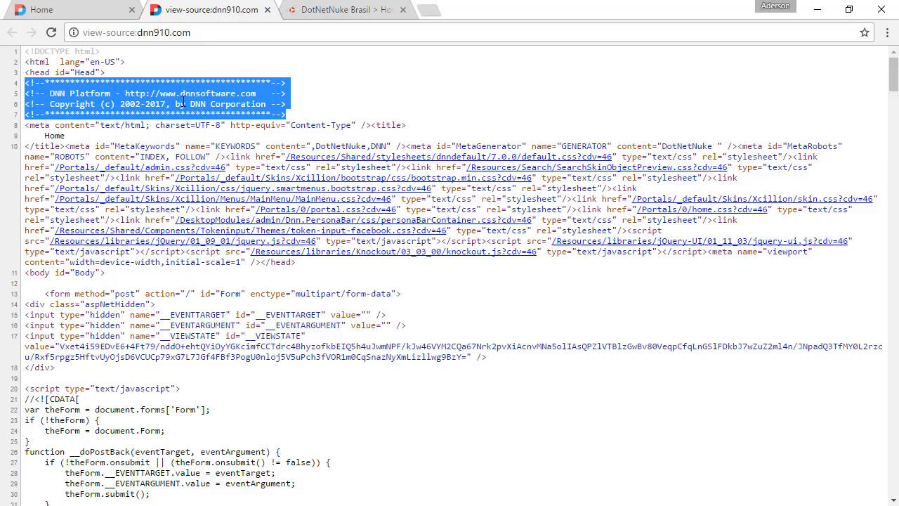
mouse_move(209, 94)
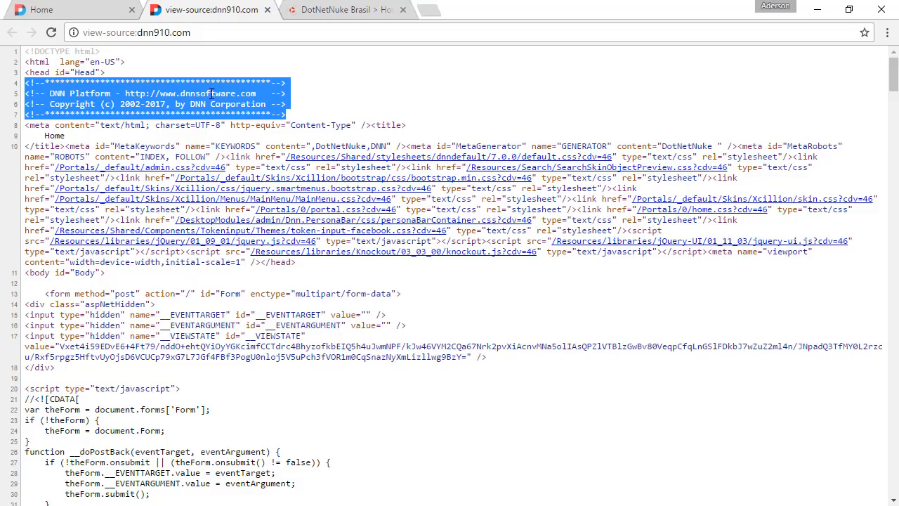
- On the DotNetNuke Brasil site, review Host Settings where Show Copyright Credits is unchecked
click(359, 9)
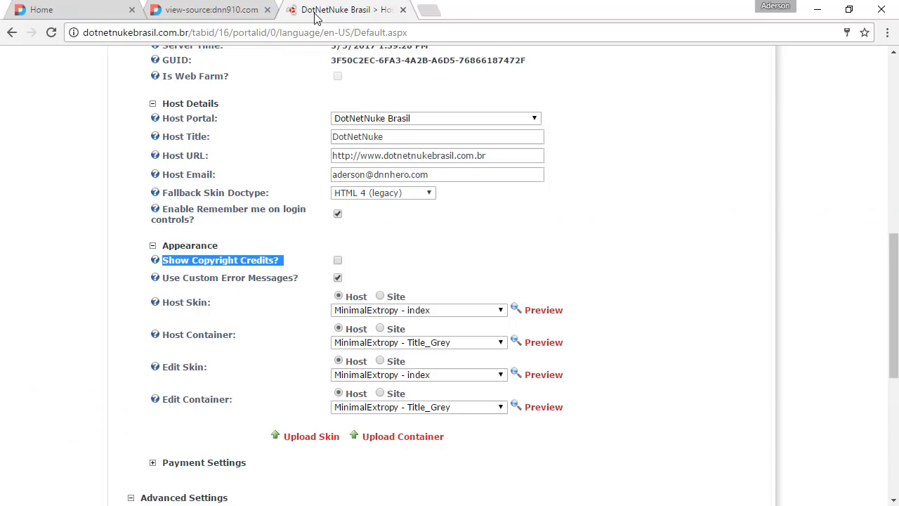
mouse_move(291, 124)
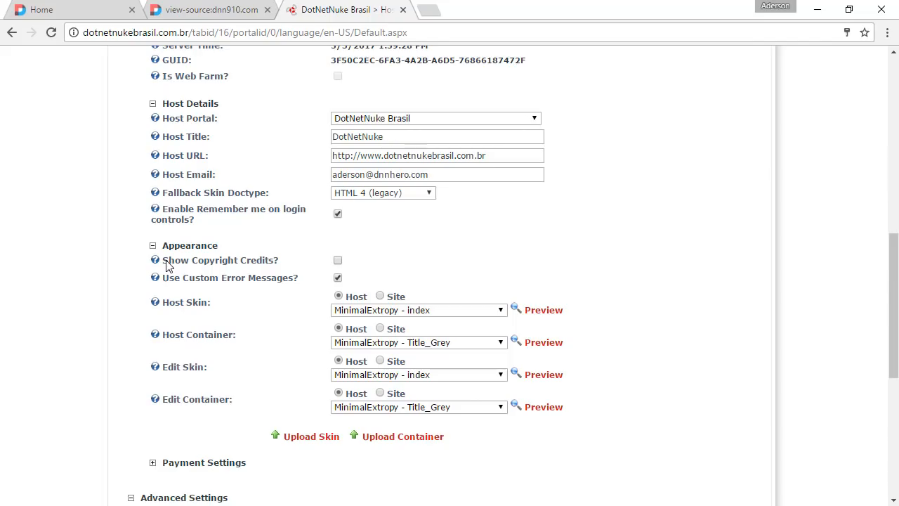
mouse_move(266, 263)
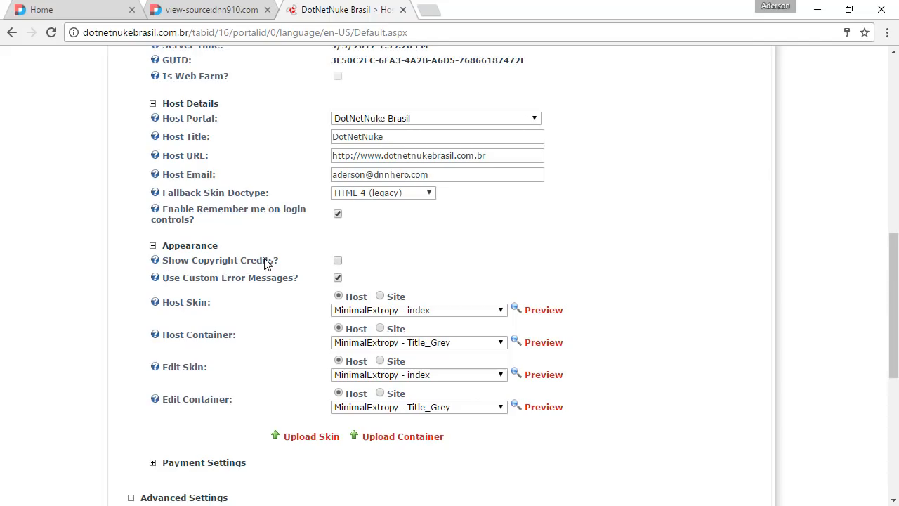
scroll(up, 3)
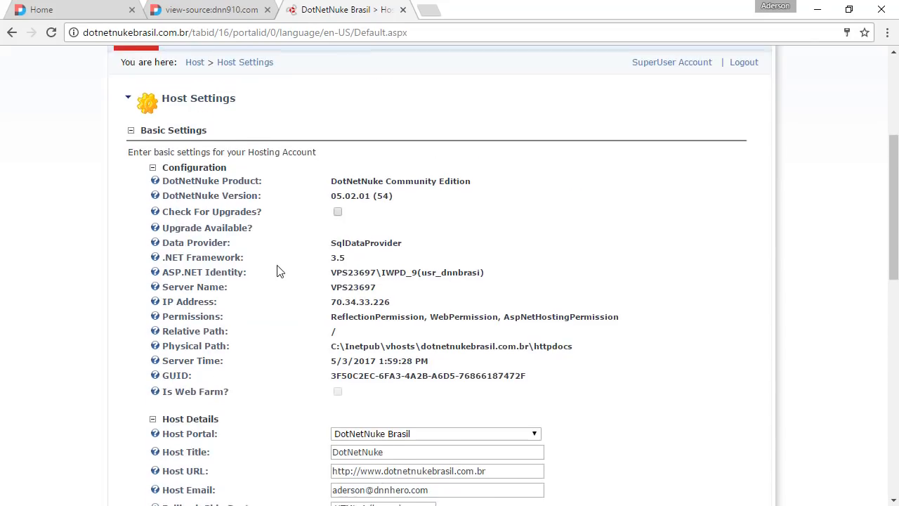
click(135, 107)
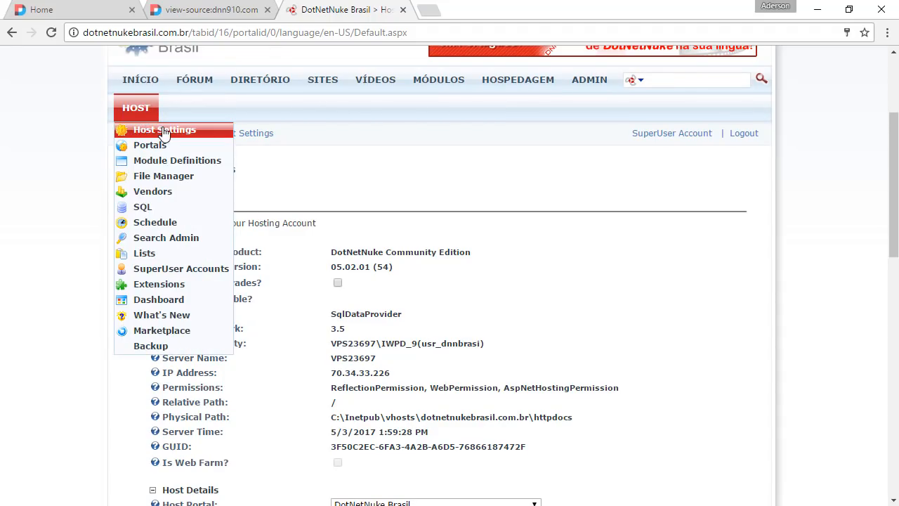
click(164, 130)
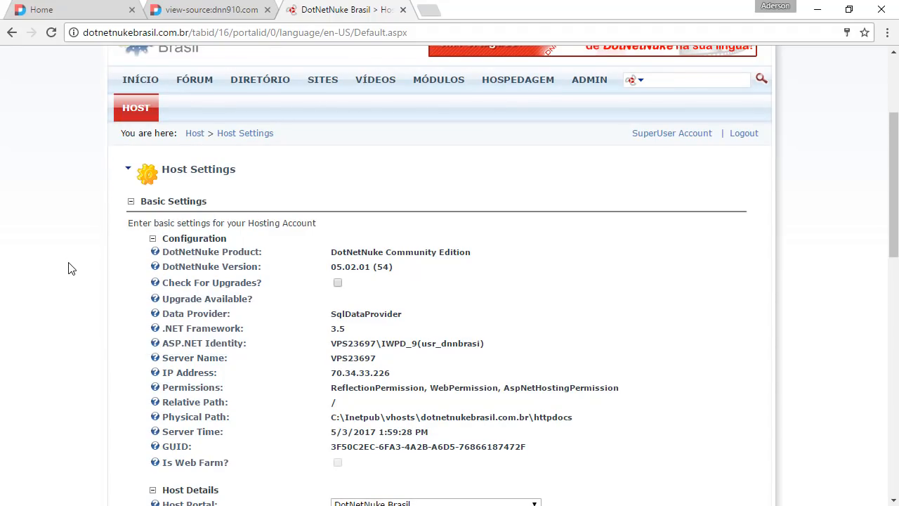
scroll(down, 3)
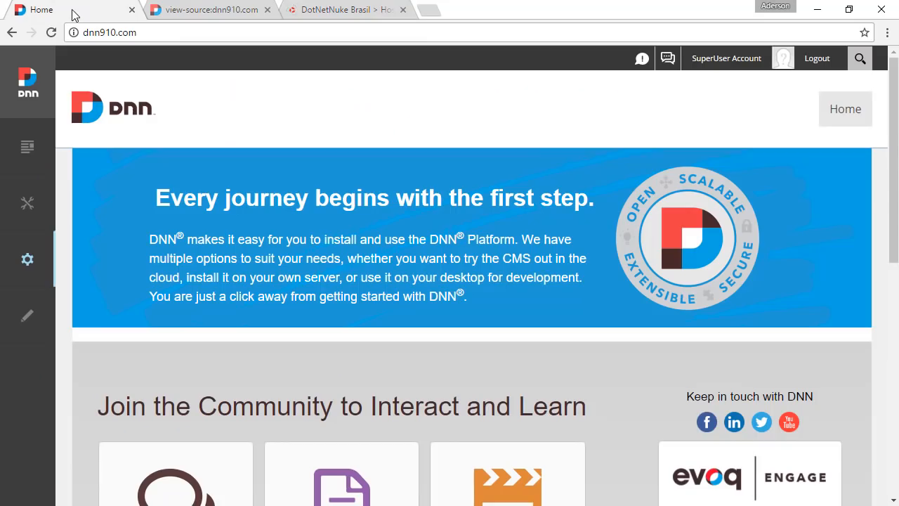
- Recheck the page source, then open dnn910.com Site Settings and its settings pages list
click(204, 10)
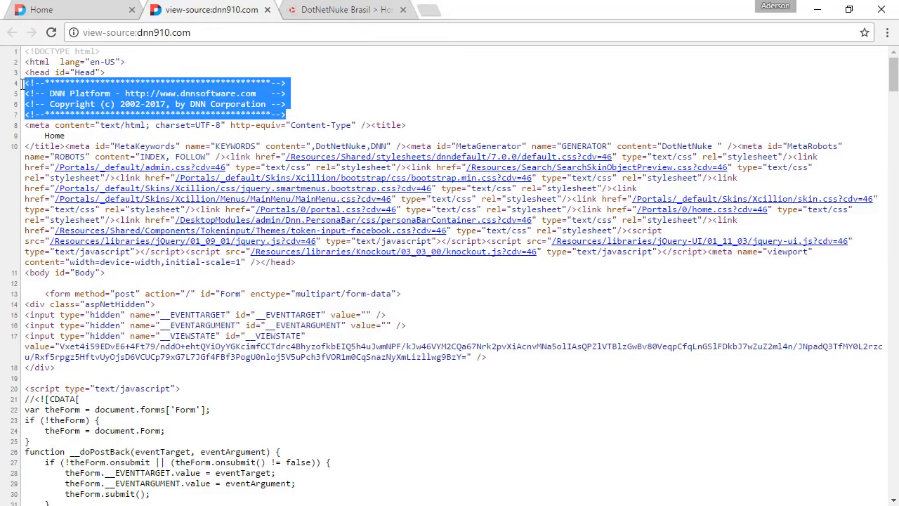
click(42, 9)
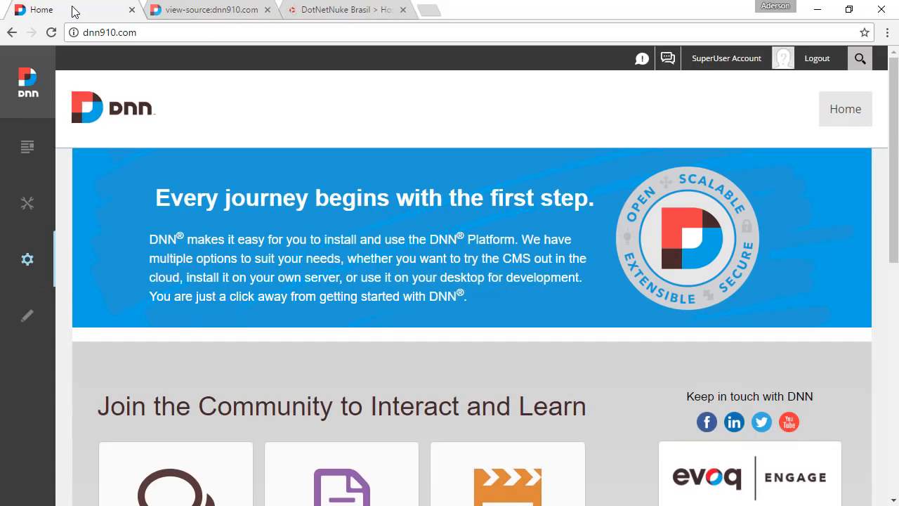
mouse_move(27, 265)
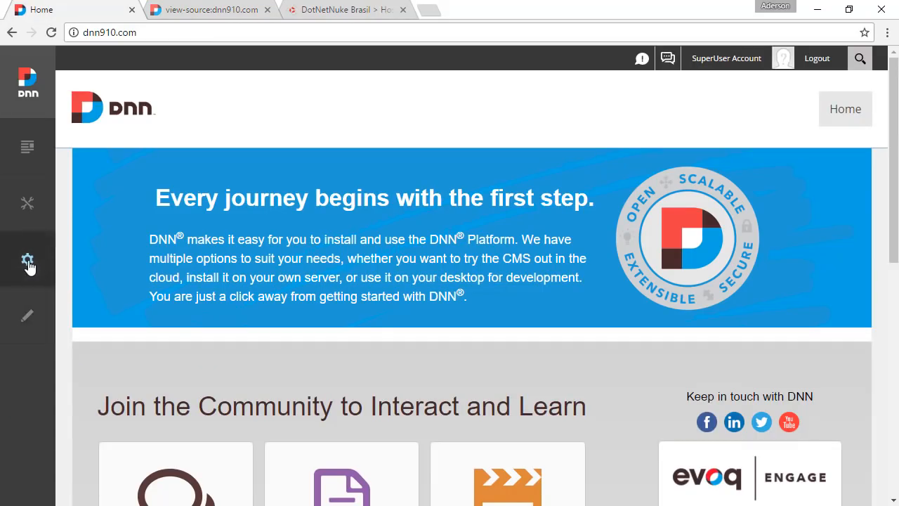
click(27, 260)
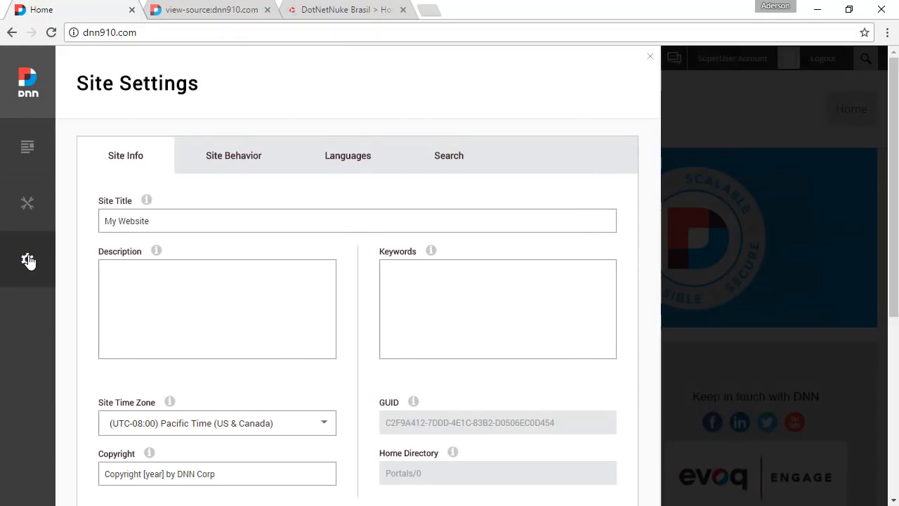
click(28, 259)
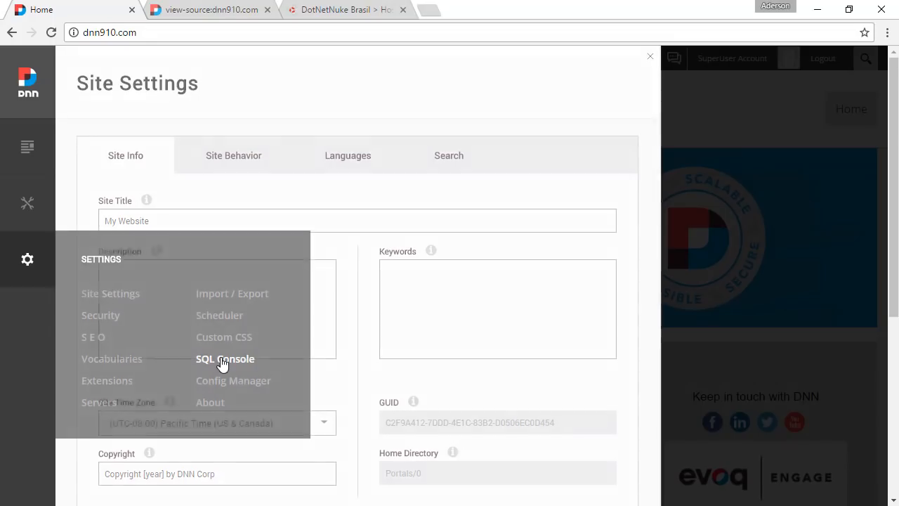
- In SQL Console, run UPDATE HostSettings setting SettingValue 'N' where SettingName is 'Copyright'
click(225, 359)
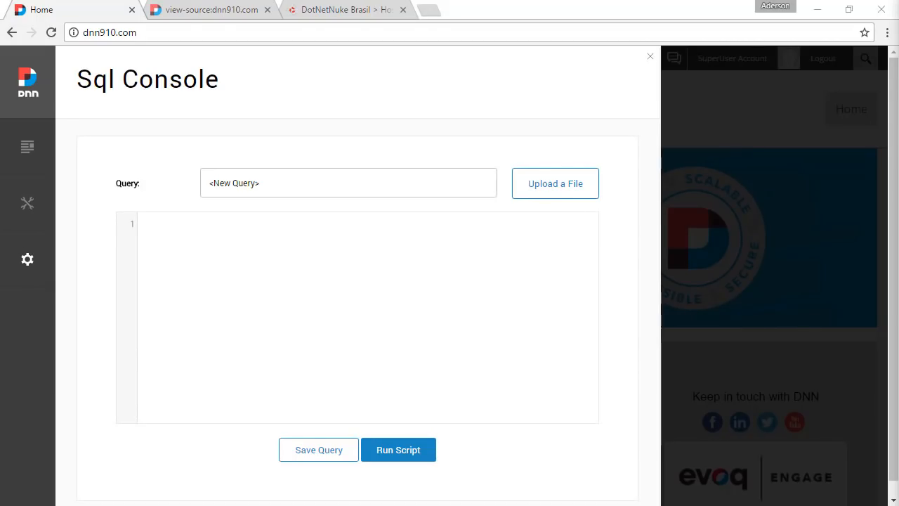
mouse_move(239, 281)
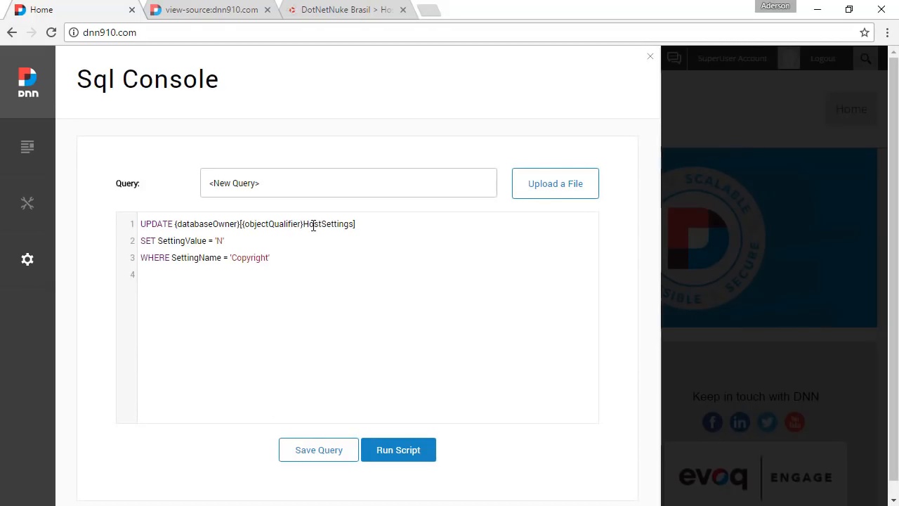
double_click(328, 223)
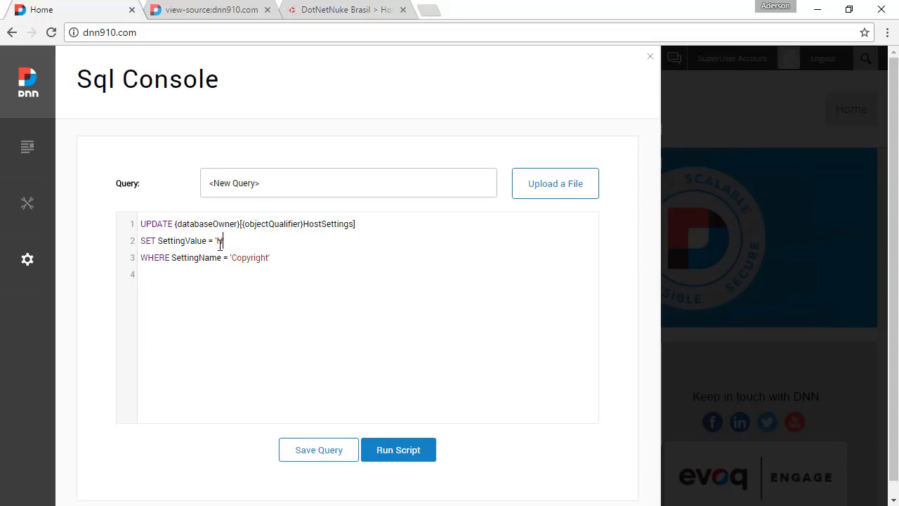
text(N)
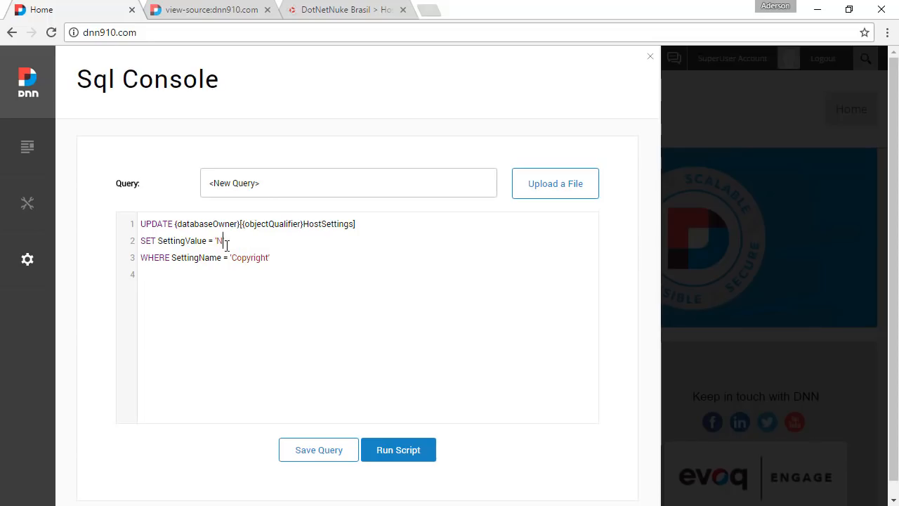
click(398, 449)
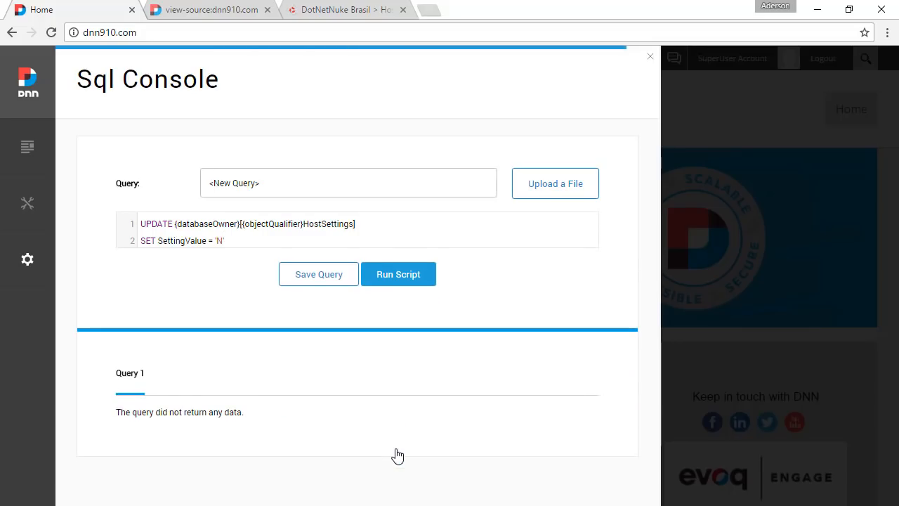
mouse_move(217, 416)
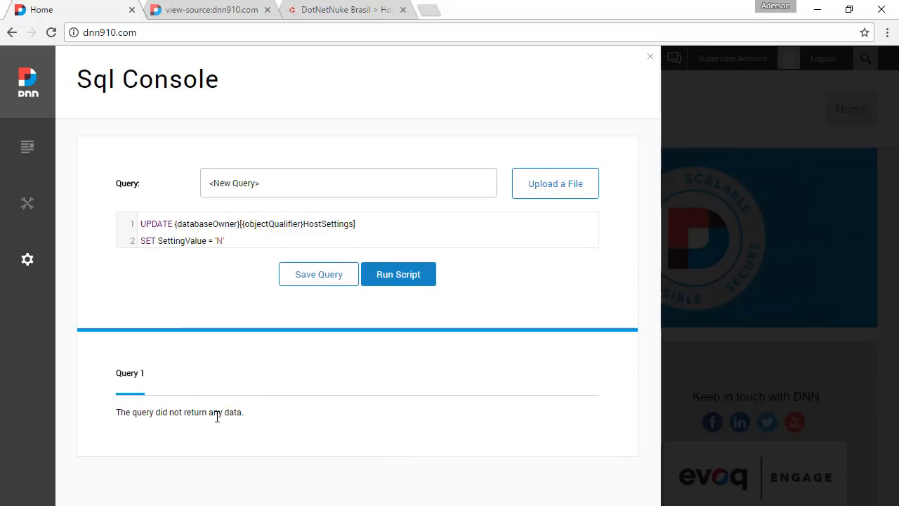
mouse_move(26, 259)
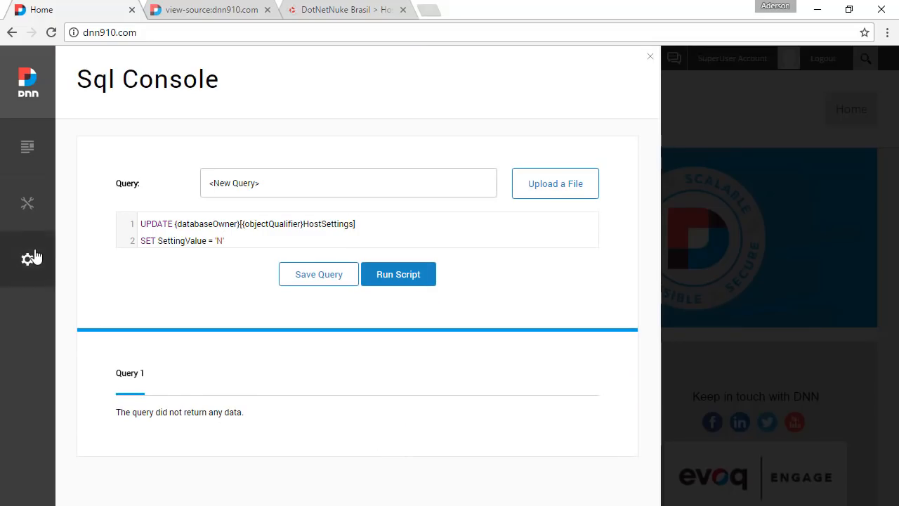
- On the Servers page, clear the cache and restart the DNN application
click(27, 257)
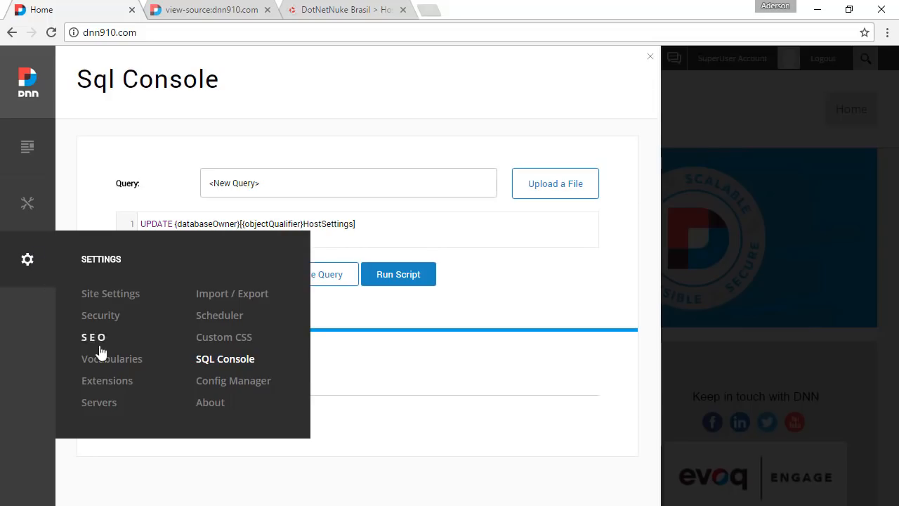
click(99, 402)
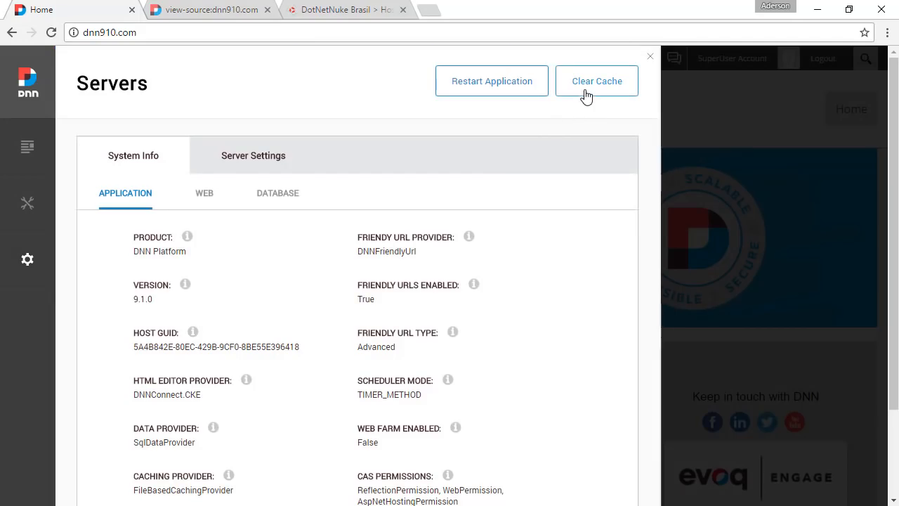
click(596, 81)
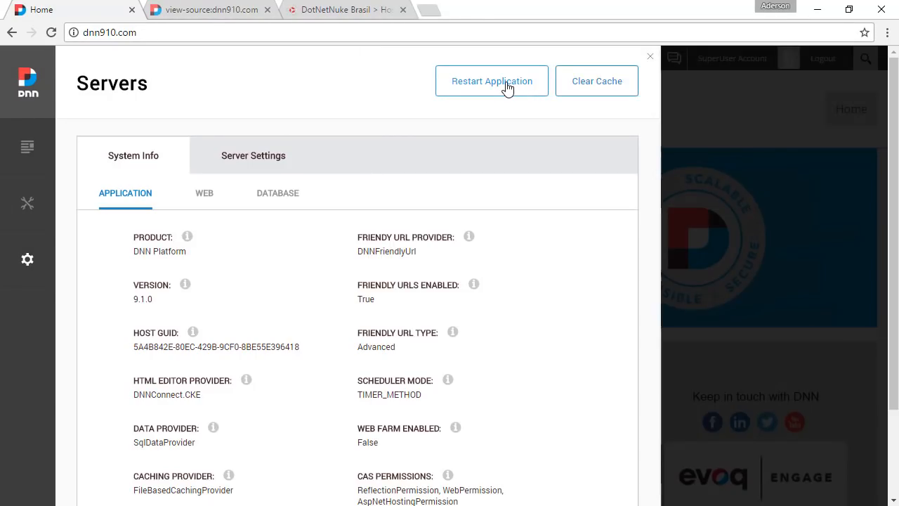
click(650, 56)
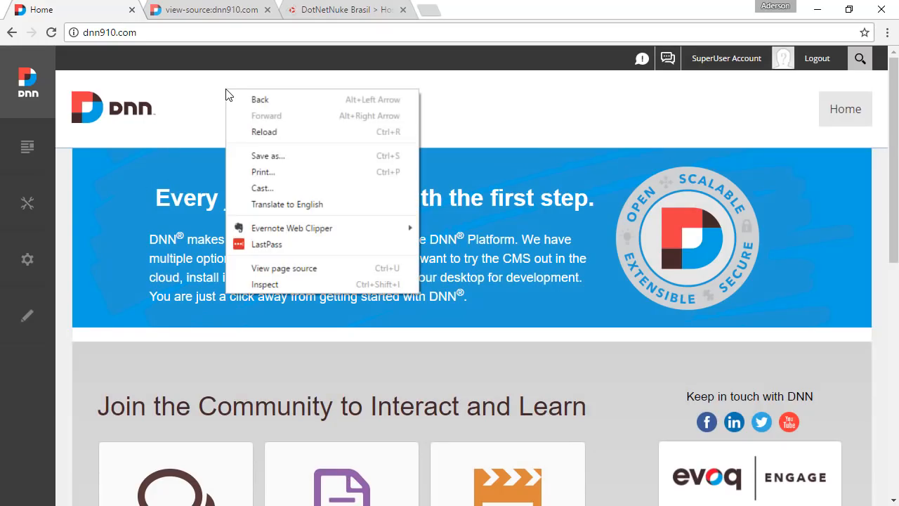
mouse_move(287, 275)
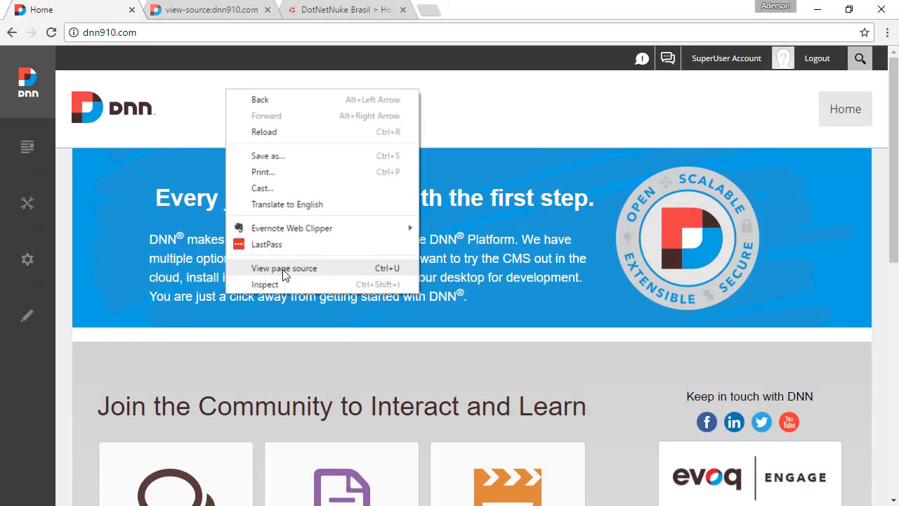
- View the home page source again to confirm the copyright comment is gone
click(284, 268)
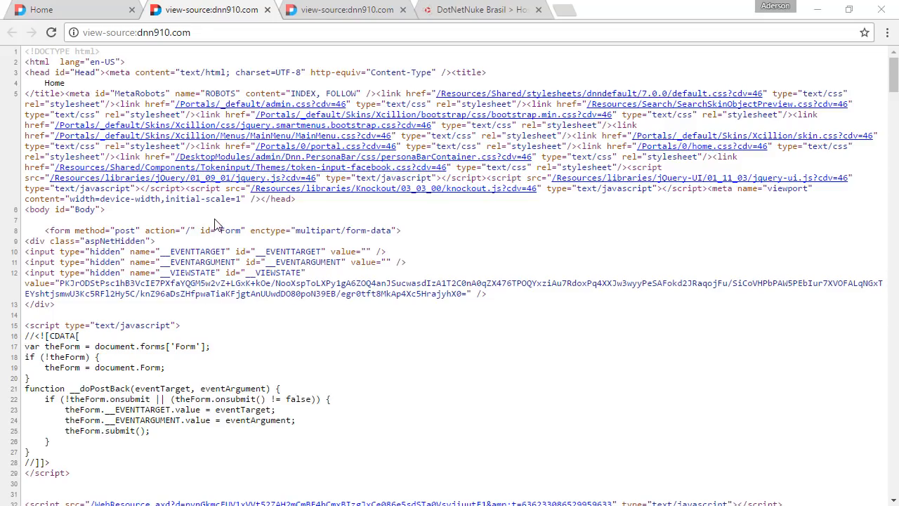
click(64, 10)
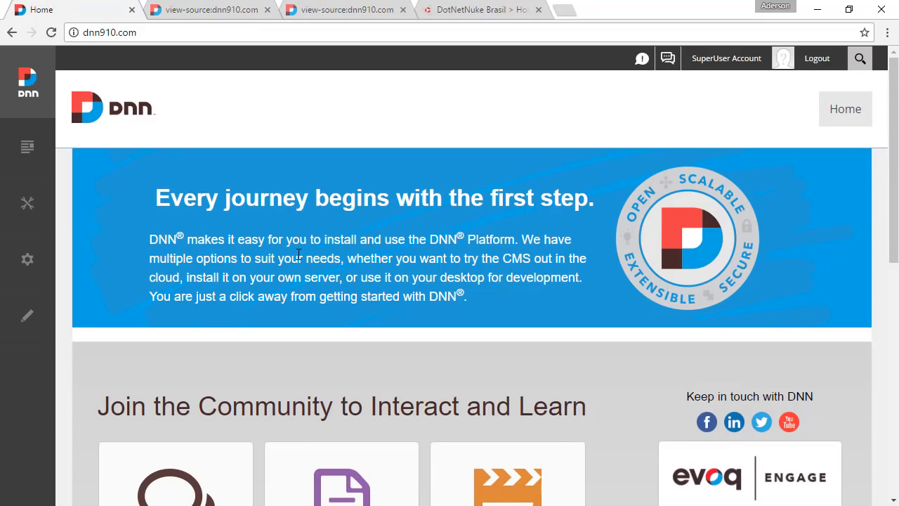